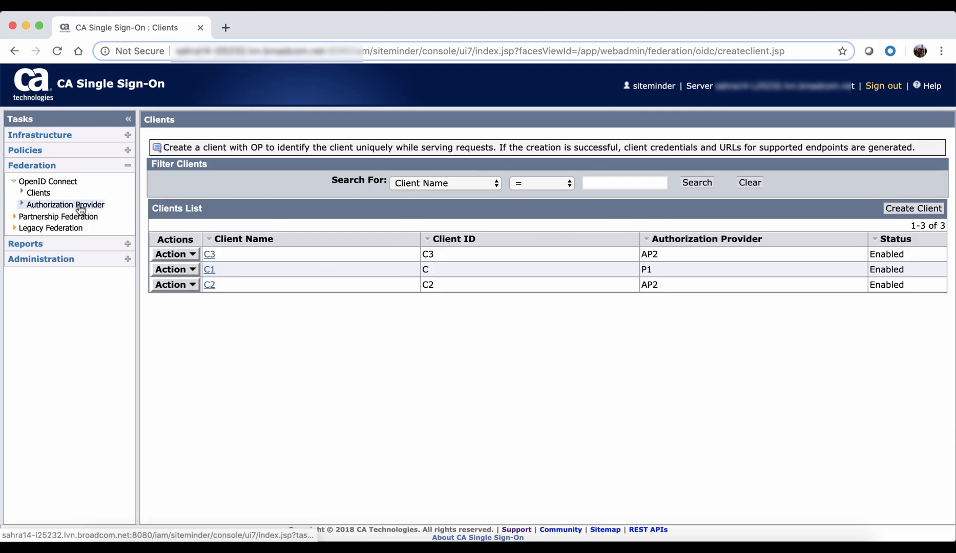
Step: Review the AP2 authorization provider's settings, including the gold level's authentication URL
left_click(64, 205)
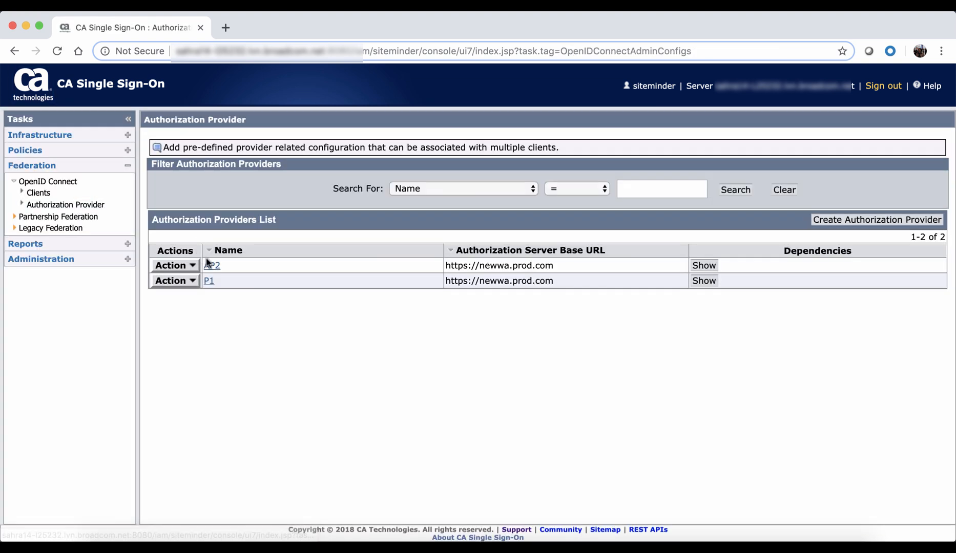
left_click(212, 265)
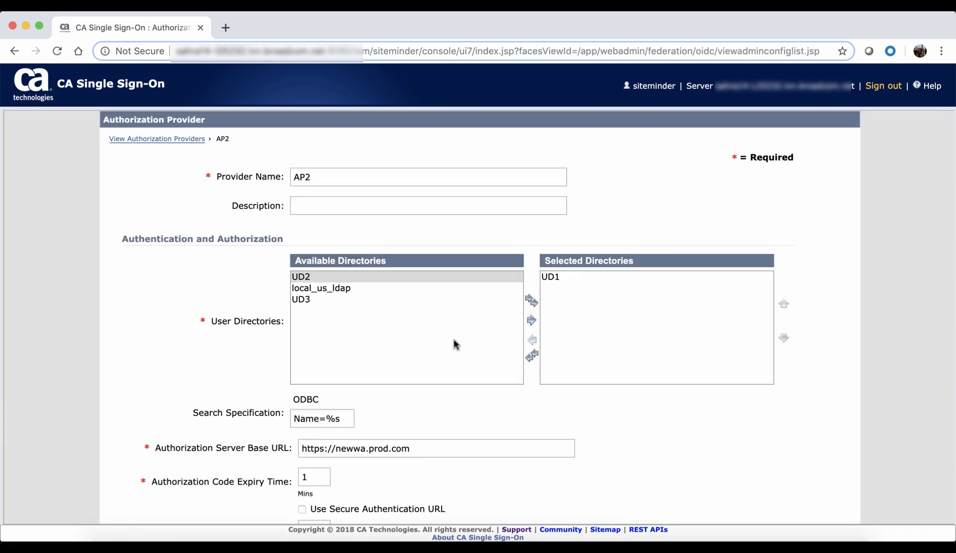
scroll("down", 3)
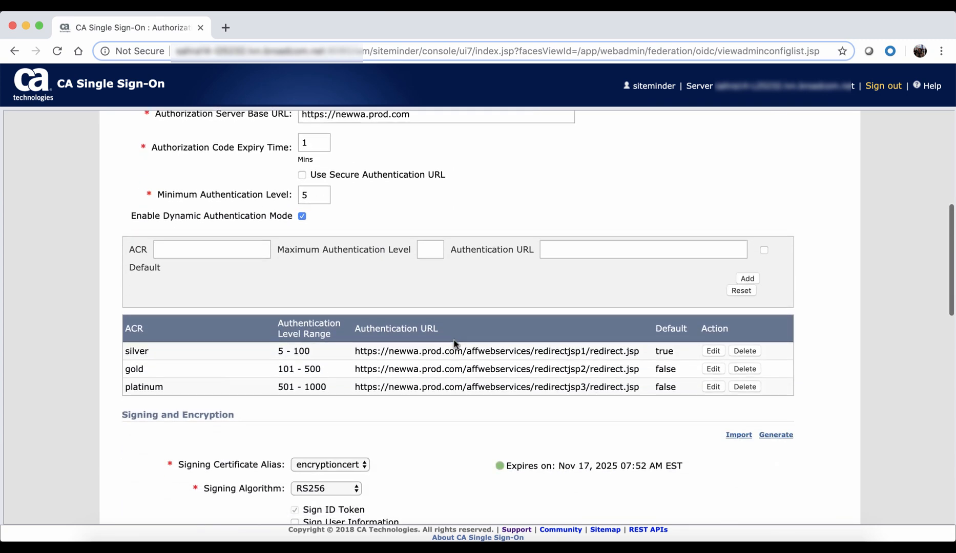
scroll("down", 3)
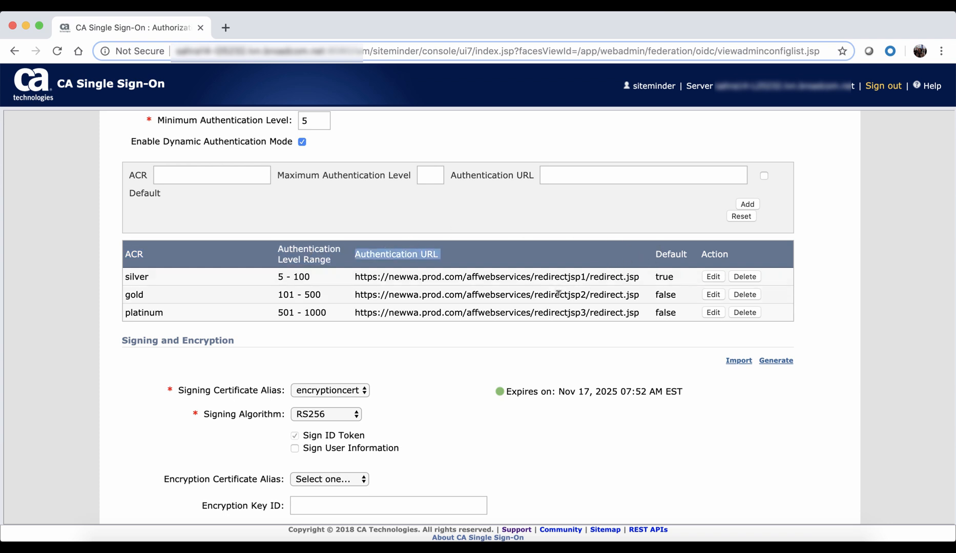
mouse_move(431, 305)
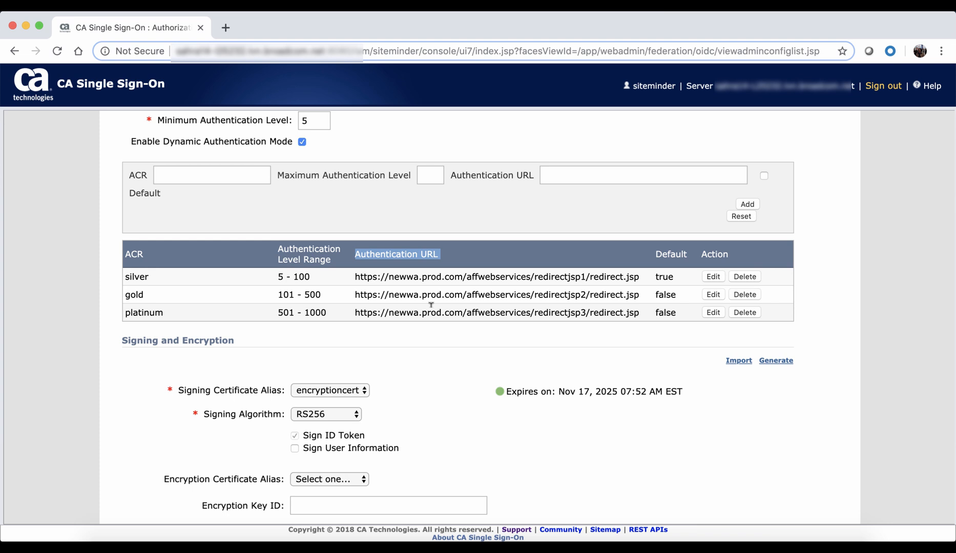
double_click(133, 294)
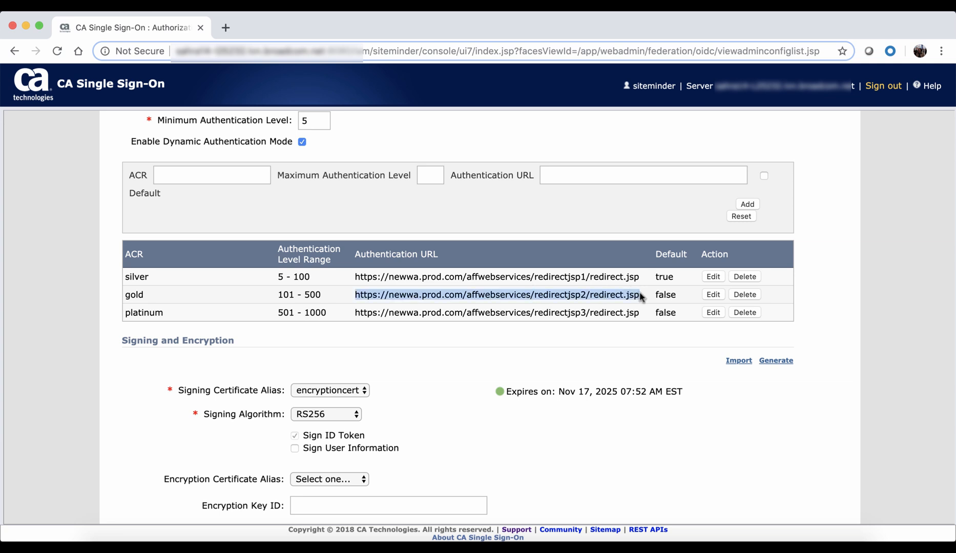
scroll("down", 3)
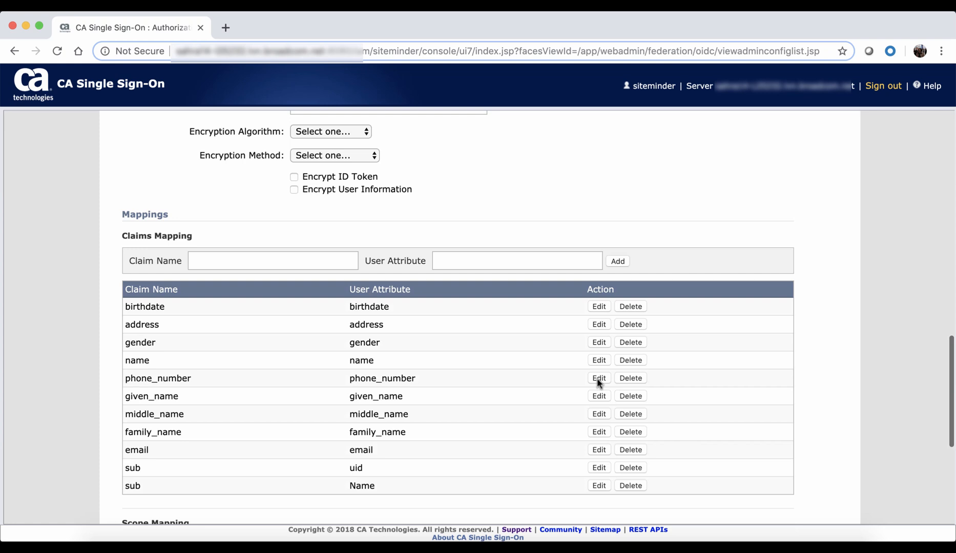
scroll("down", 3)
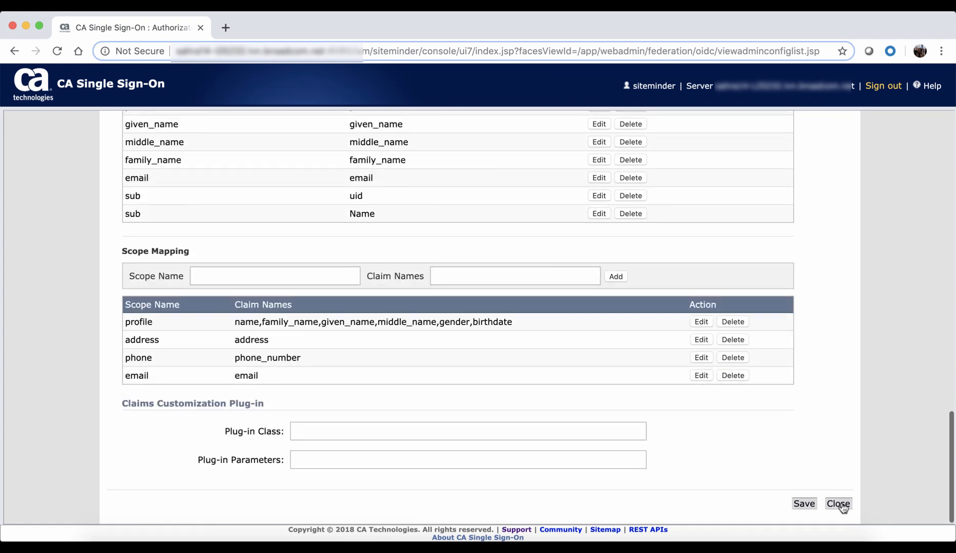
left_click(837, 504)
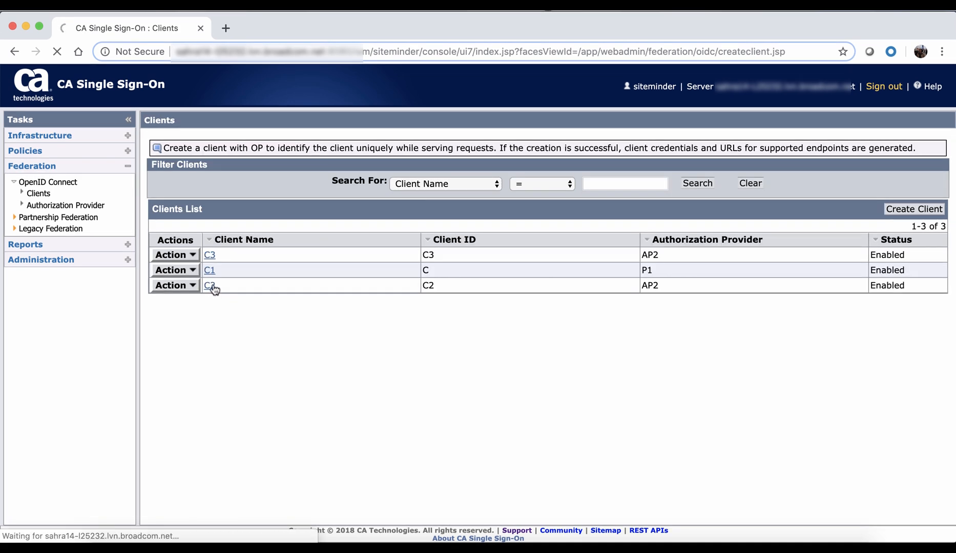
Step: Review the settings of client C2 in the provider's client list
left_click(210, 285)
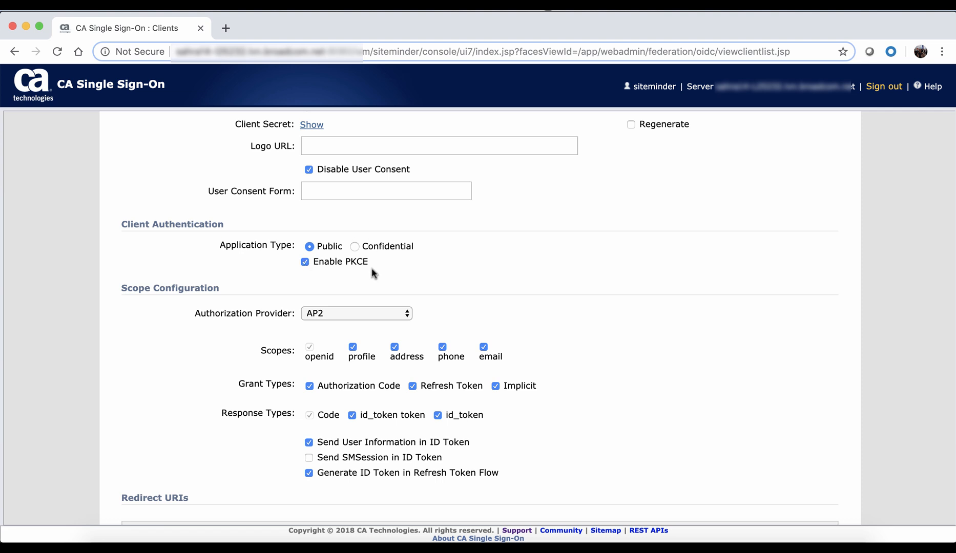
scroll("down", 3)
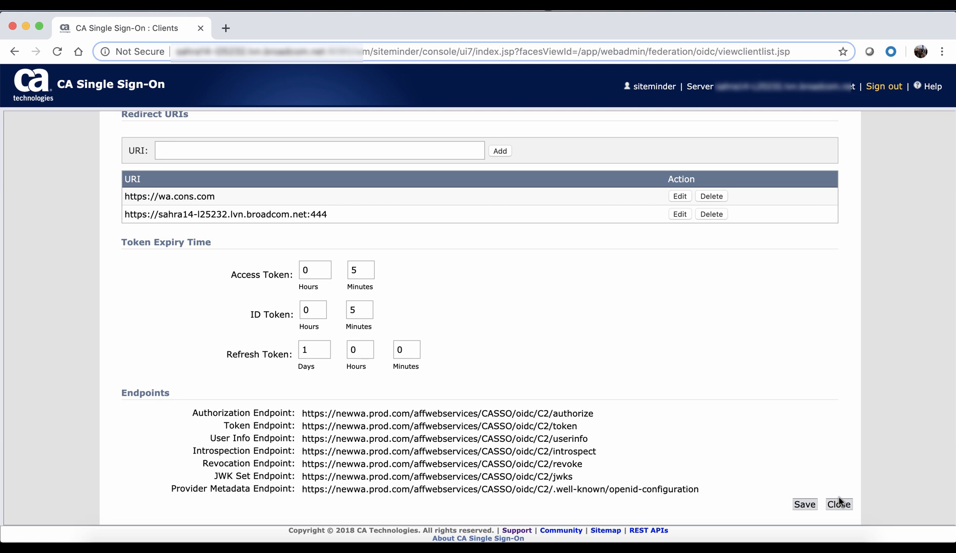
left_click(839, 504)
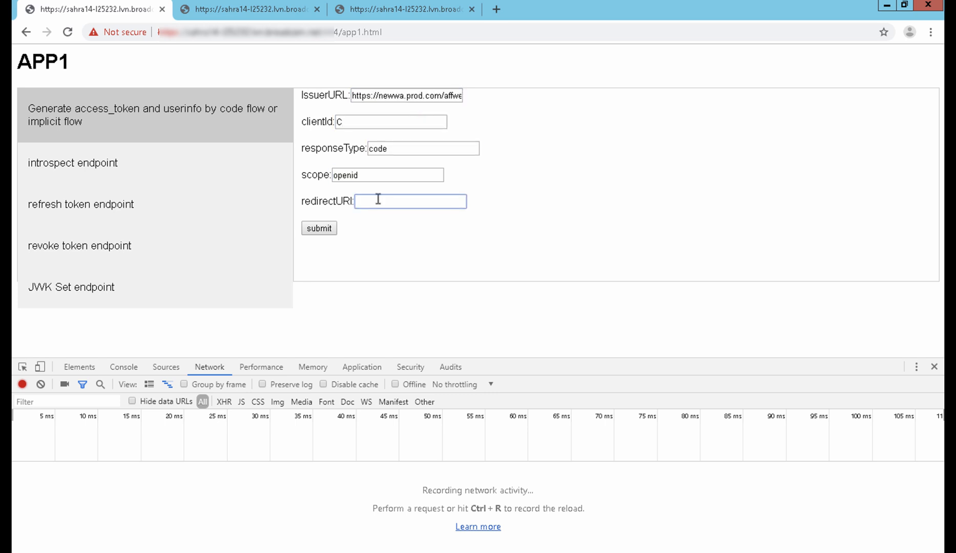
Step: Submit APP1's code-flow request for tokens and guest userinfo, then move to the APP2 page
left_click(319, 228)
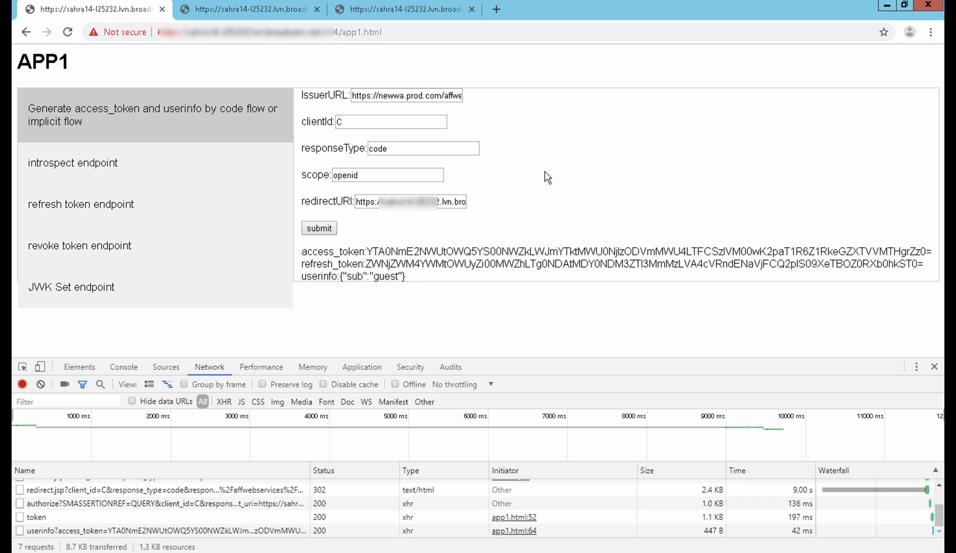
left_click(248, 9)
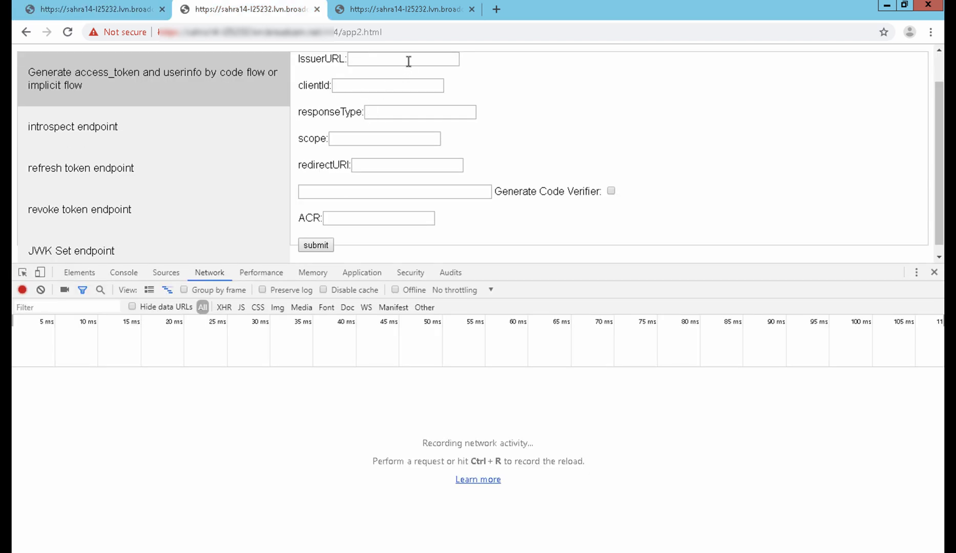
Step: Fill the APP2 PKCE form for client C2: response type code, scope openid, generated code verifier, ACR silver
type("webservices/CASSO/oidc/C2")
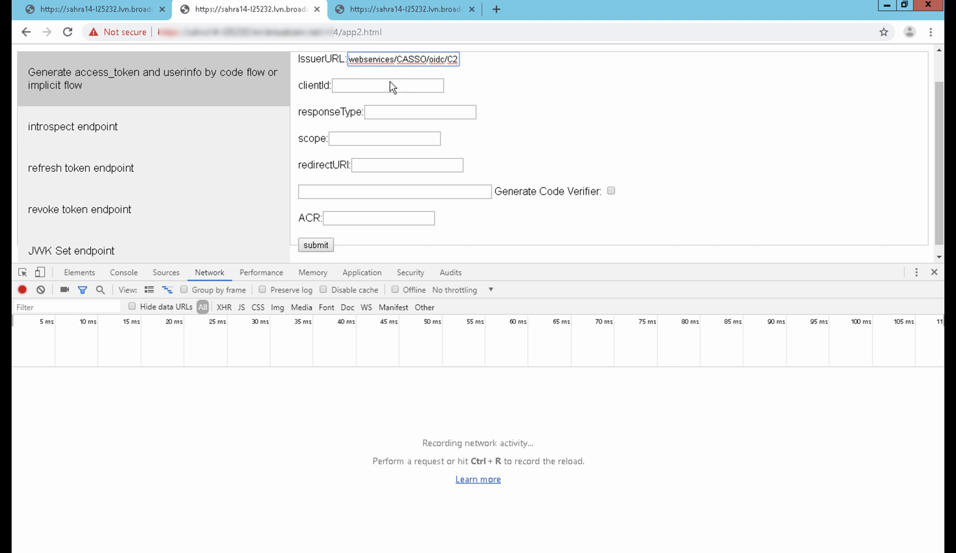
type("c")
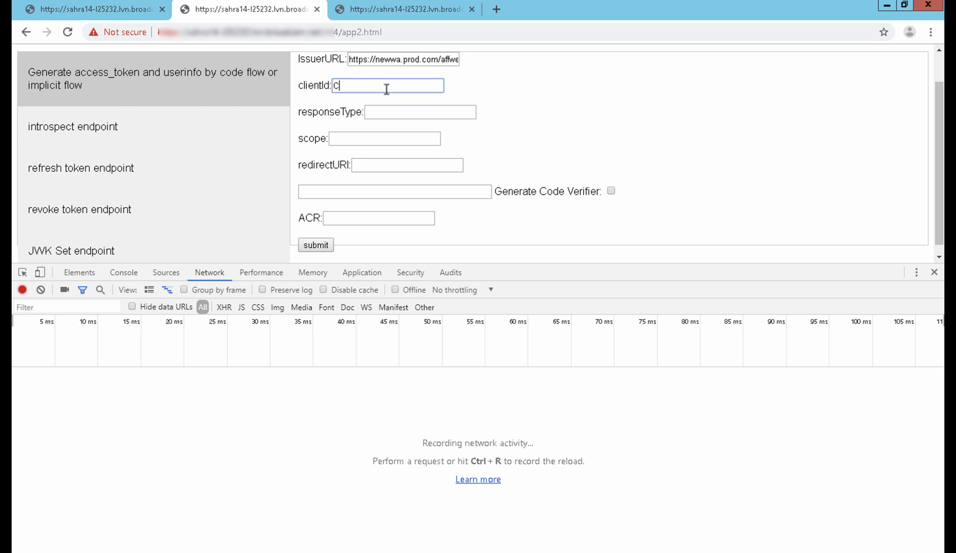
type("code")
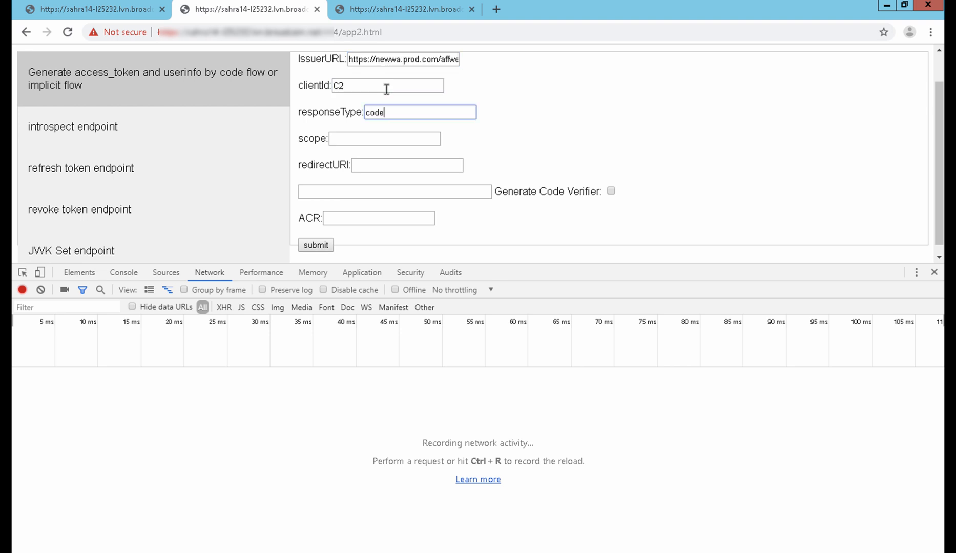
type("openid")
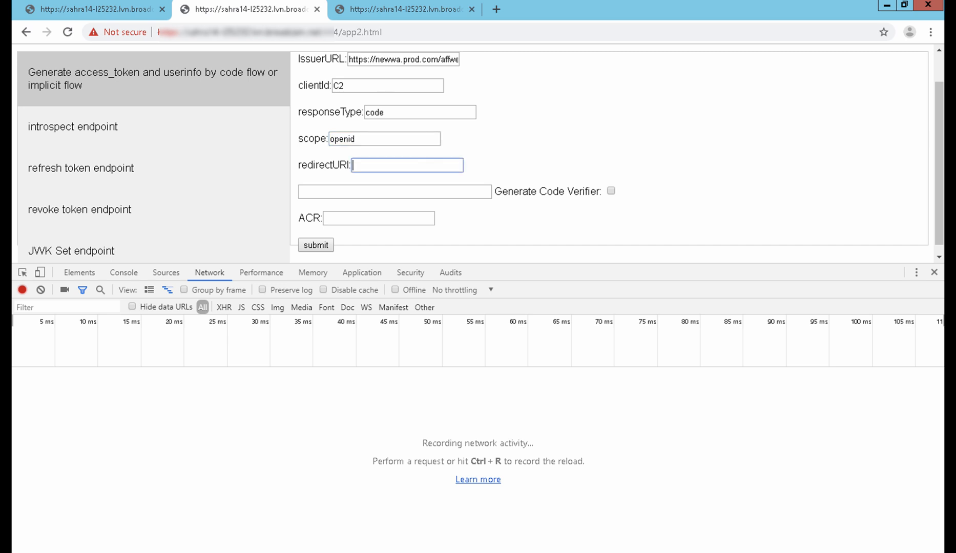
left_click(611, 191)
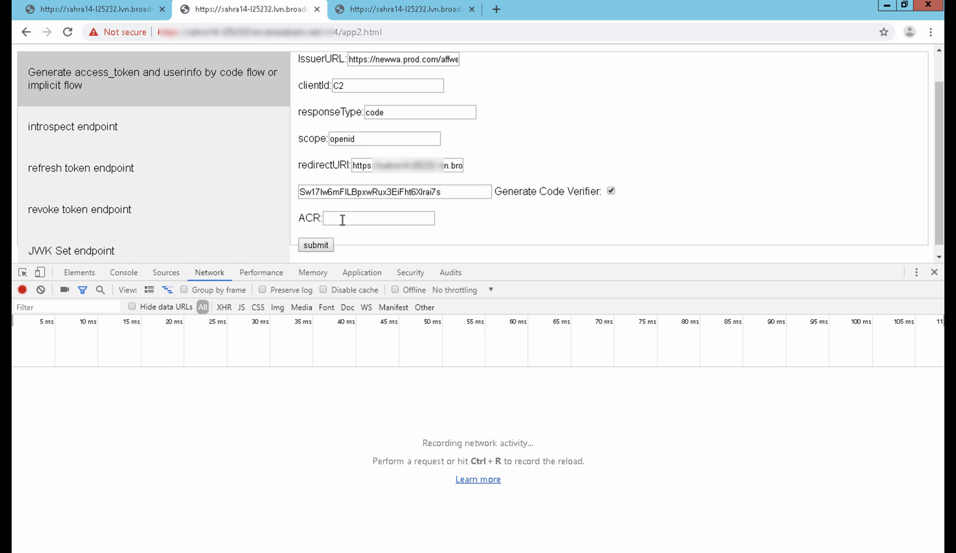
type("silver")
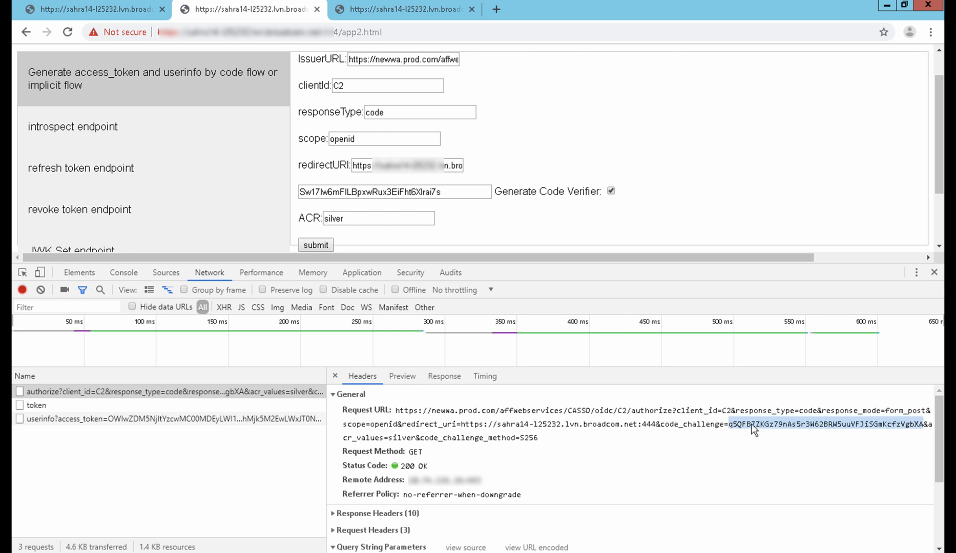
mouse_move(477, 233)
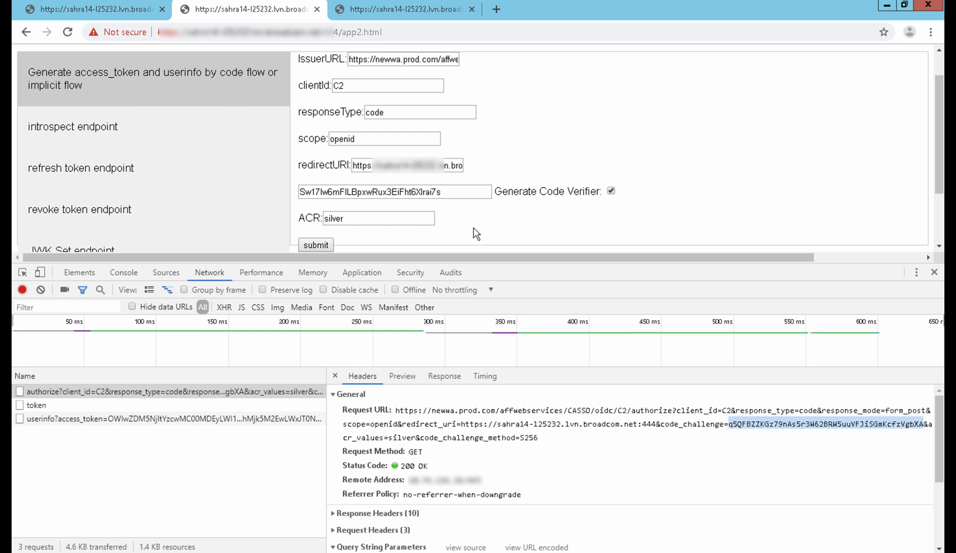
mouse_move(37, 405)
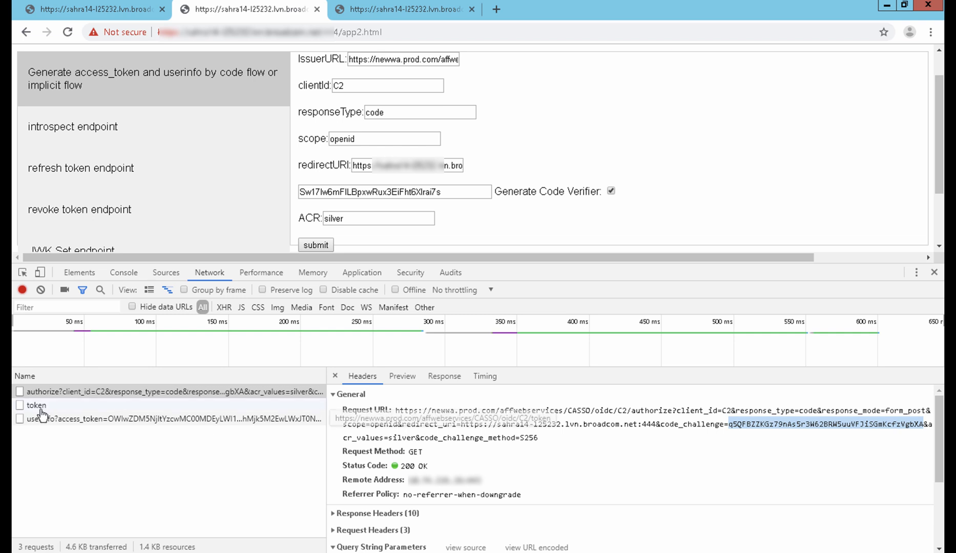
Step: Compare the token request's form data with the generated code verifier in DevTools
left_click(37, 405)
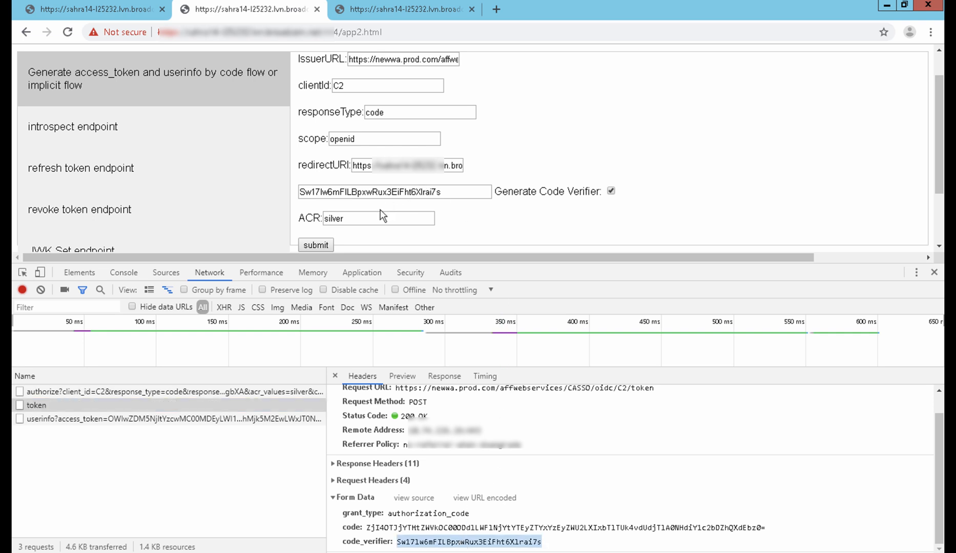
triple_click(395, 192)
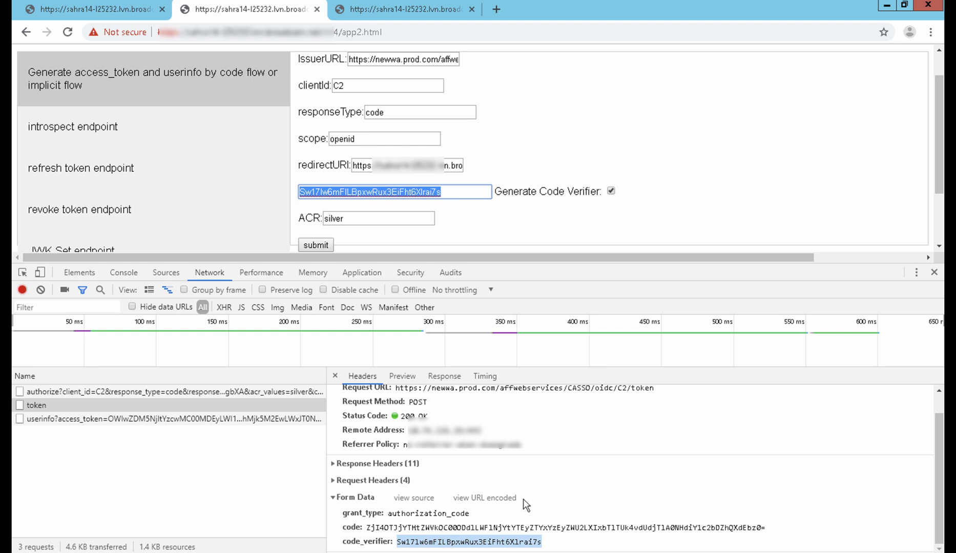
mouse_move(681, 252)
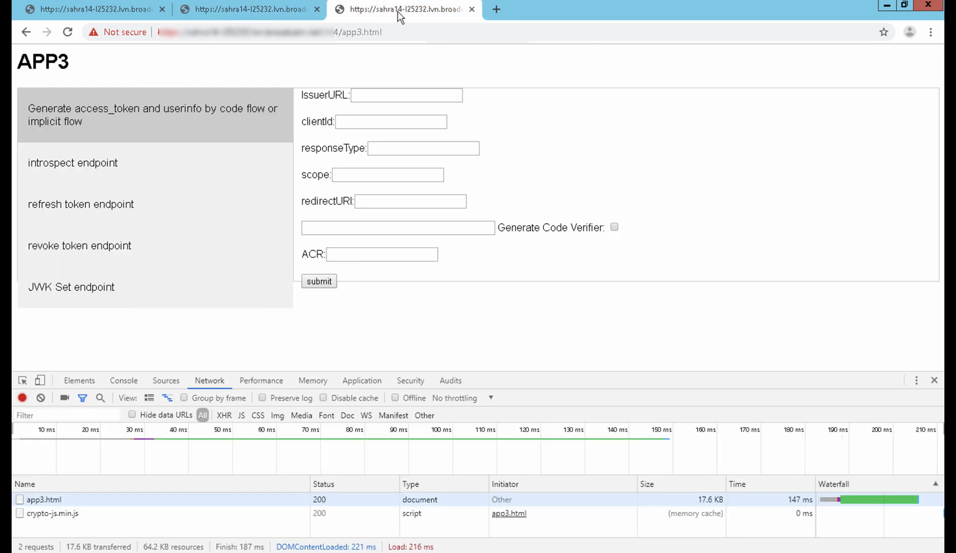
Step: Submit the APP3 form for client C3 with response type code, scope openid, a code verifier and ACR gold
type("webservices/CASSO/oidc/C3")
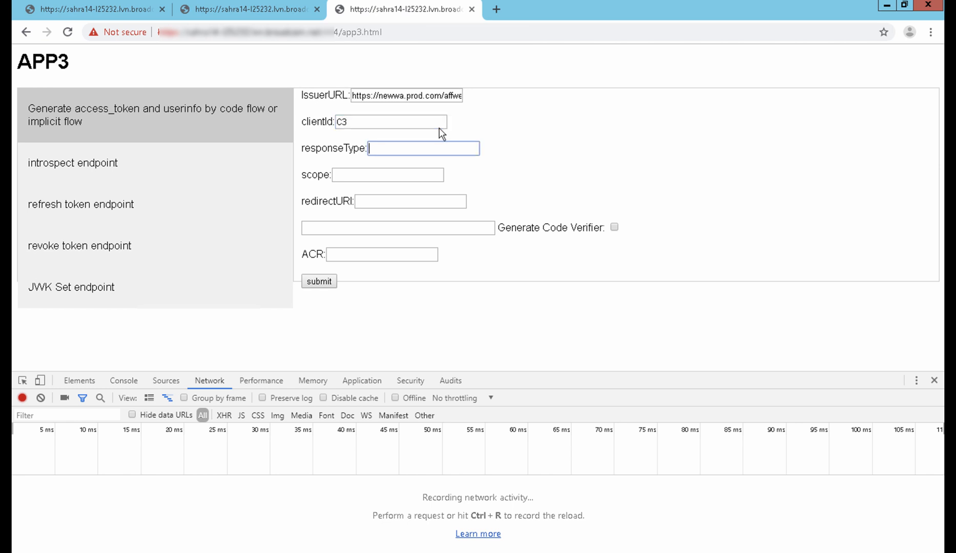
type("code")
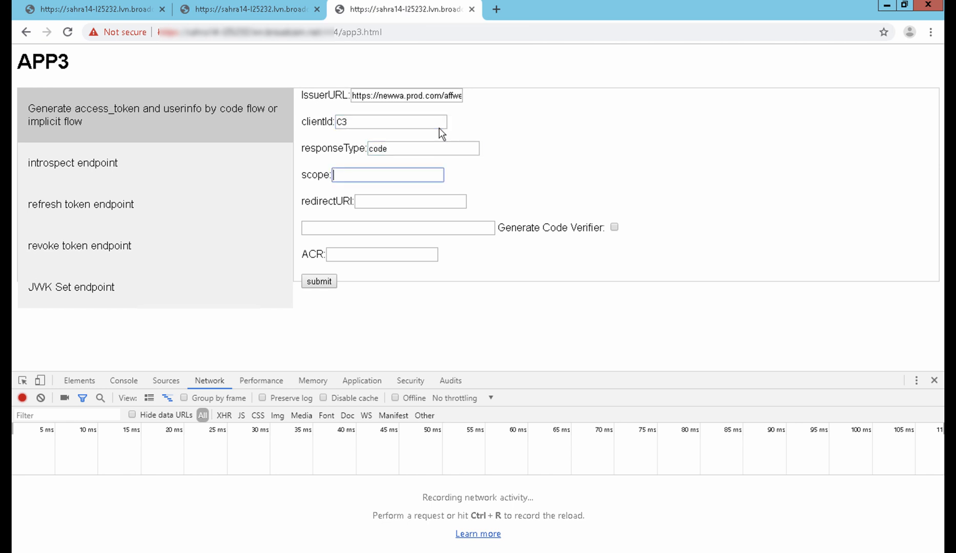
type("openid")
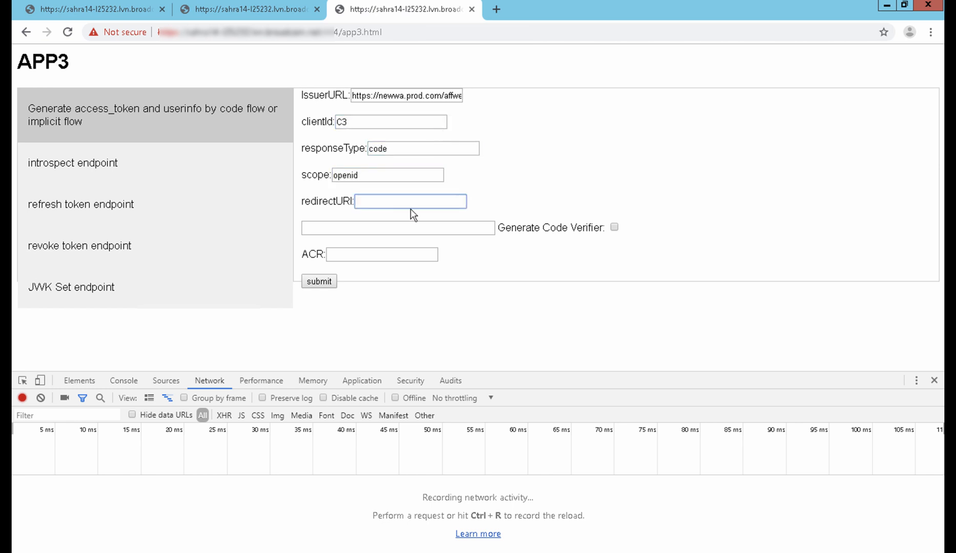
left_click(614, 228)
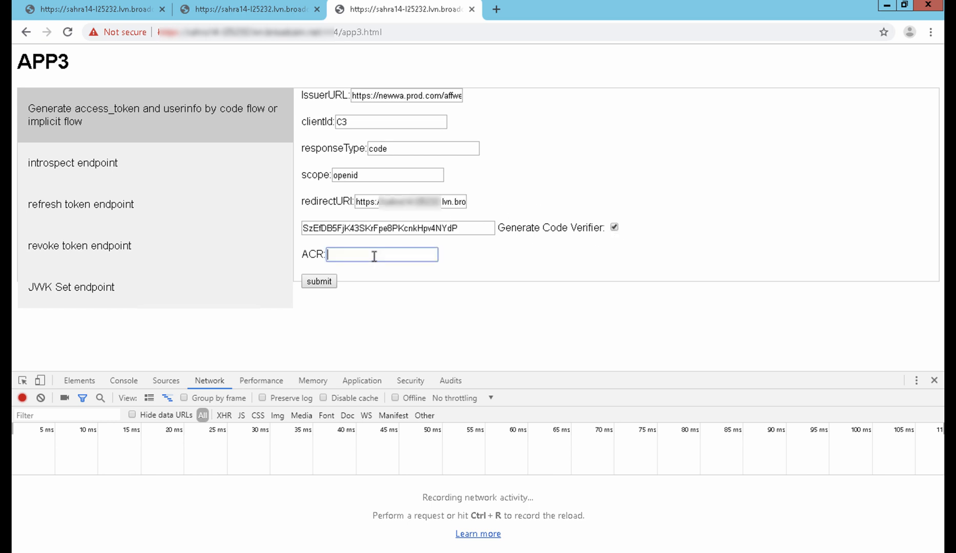
type("gold")
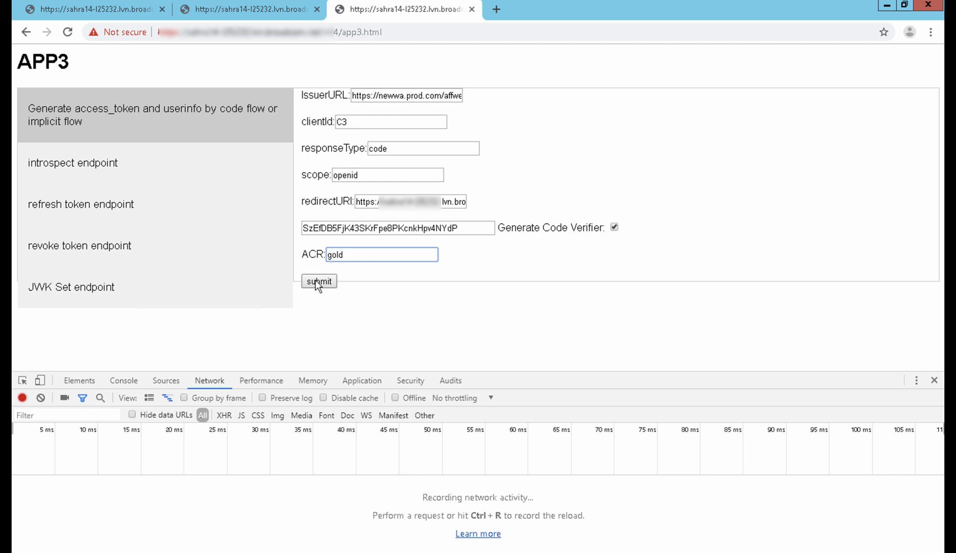
left_click(318, 281)
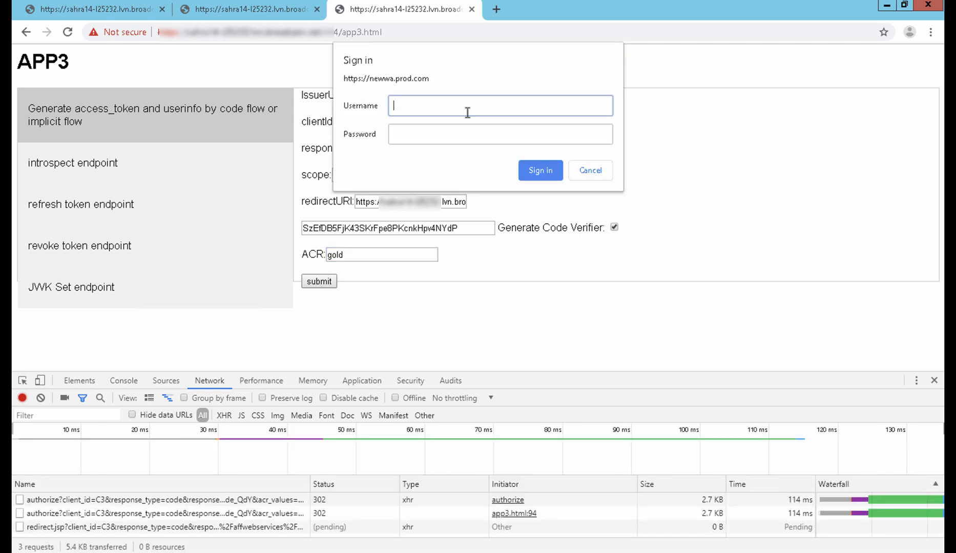
Step: Sign in as guest to receive the access, refresh and ID tokens
type("guest")
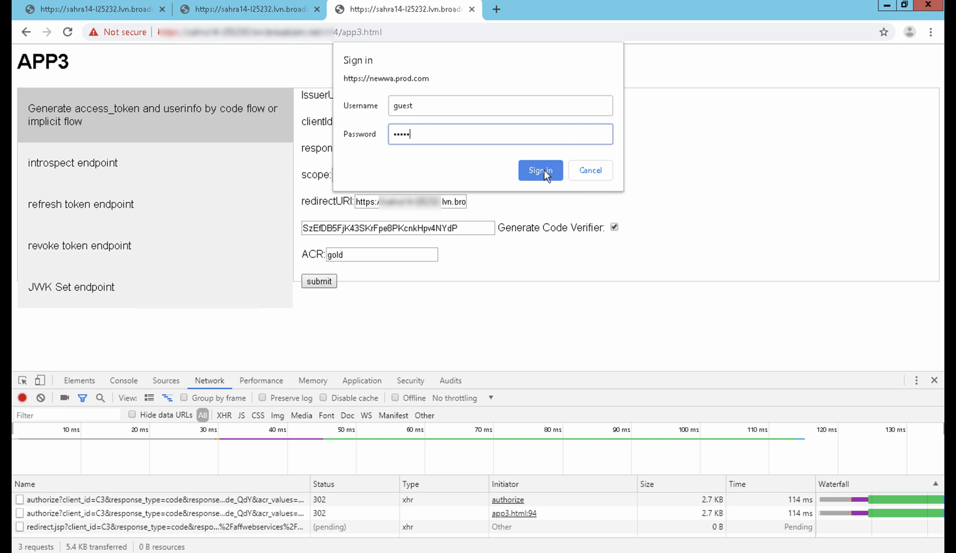
left_click(539, 171)
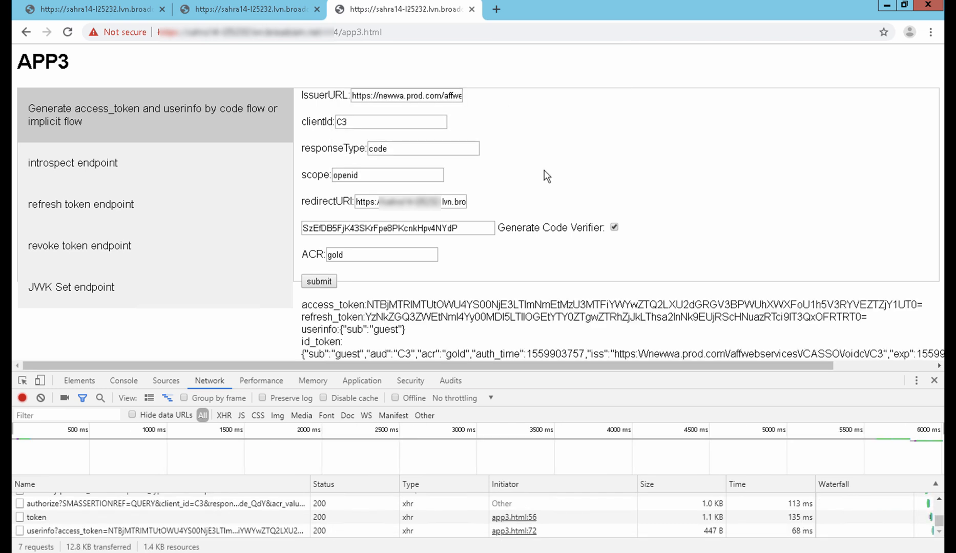